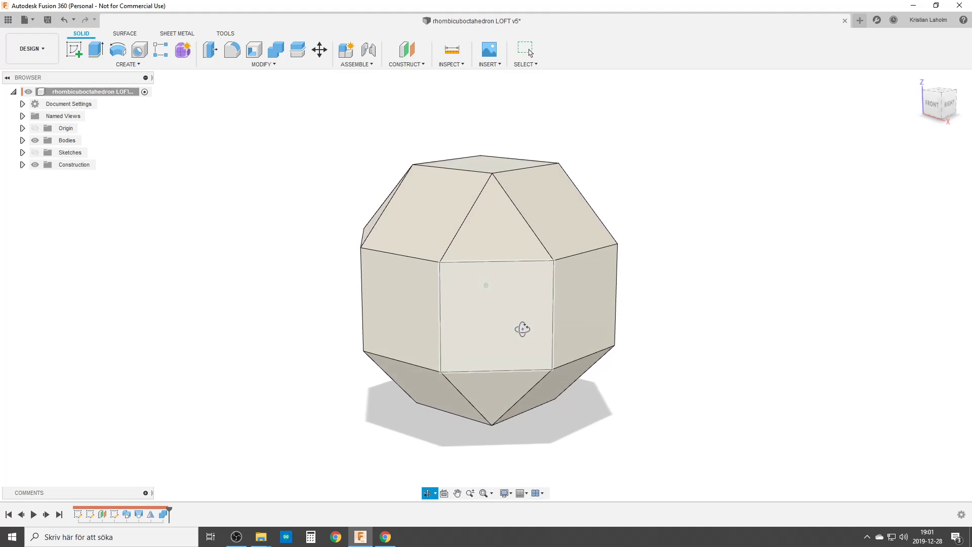
Start a new design and sketch an octagon centred on the origin
left_click_drag(522, 328, 564, 319)
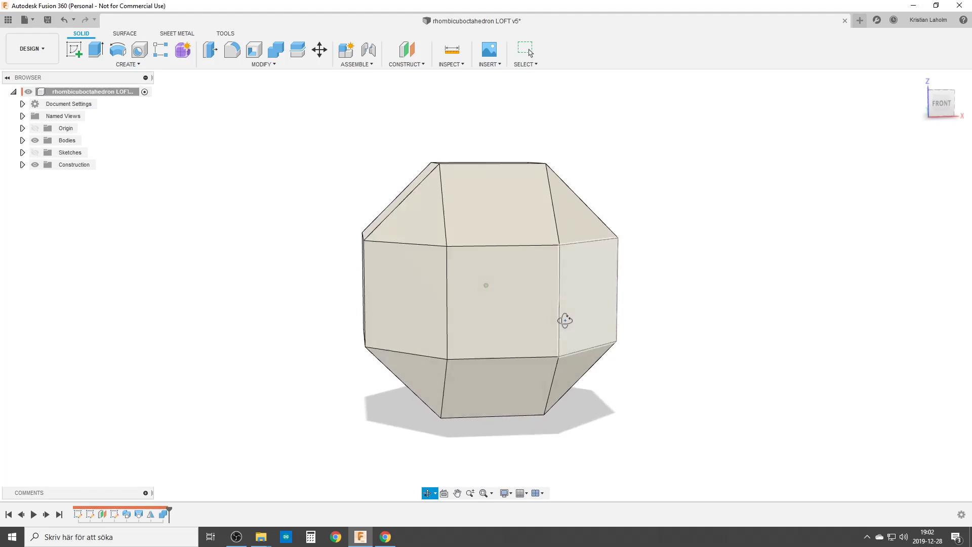
left_click_drag(564, 321, 414, 333)
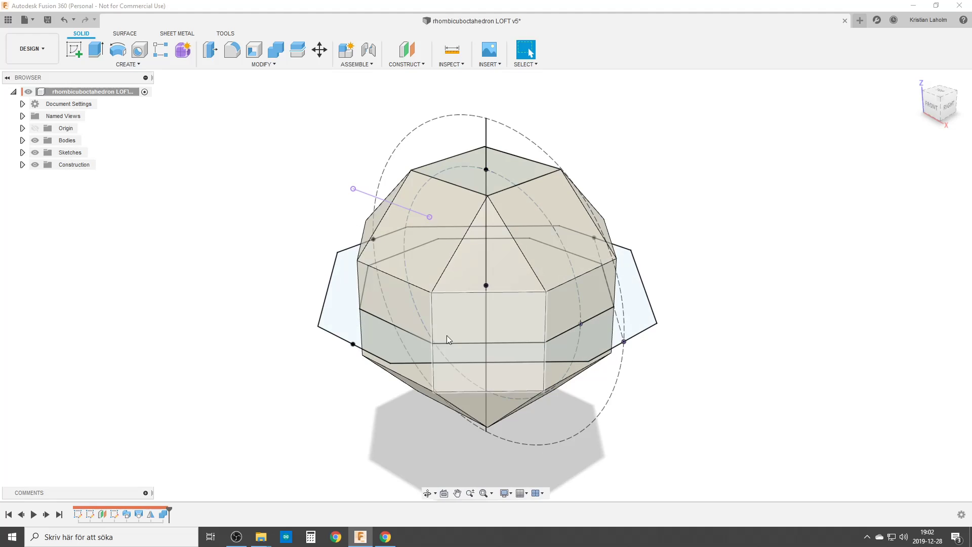
mouse_move(447, 311)
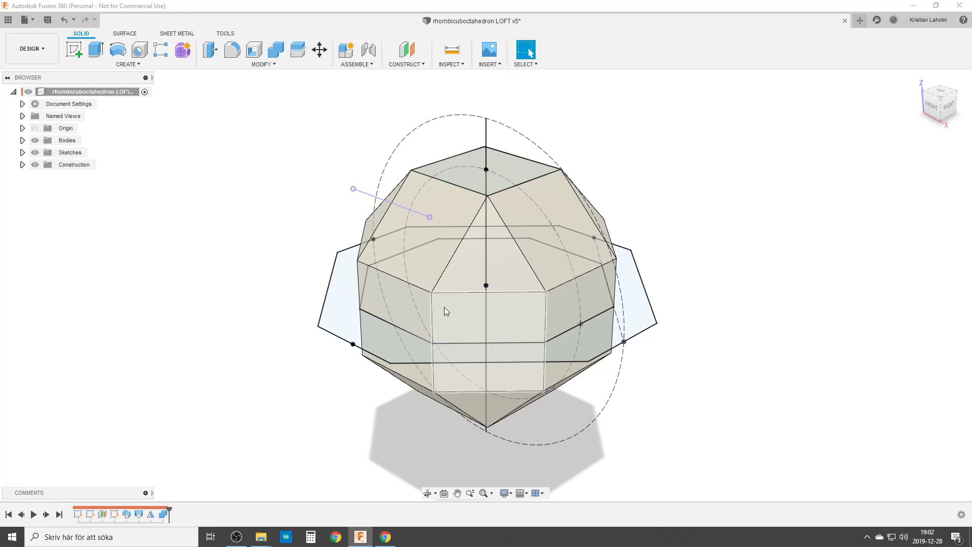
mouse_move(443, 316)
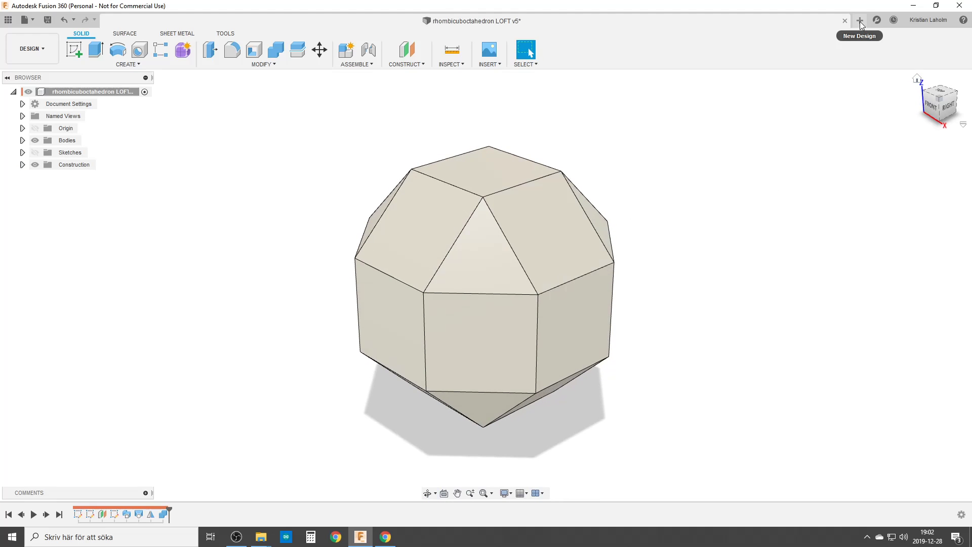
left_click(860, 20)
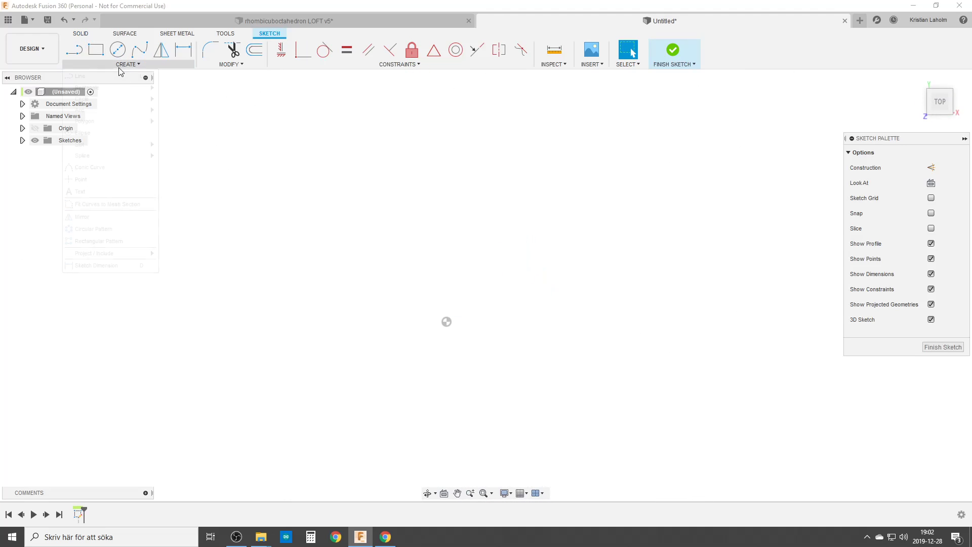
left_click(240, 106)
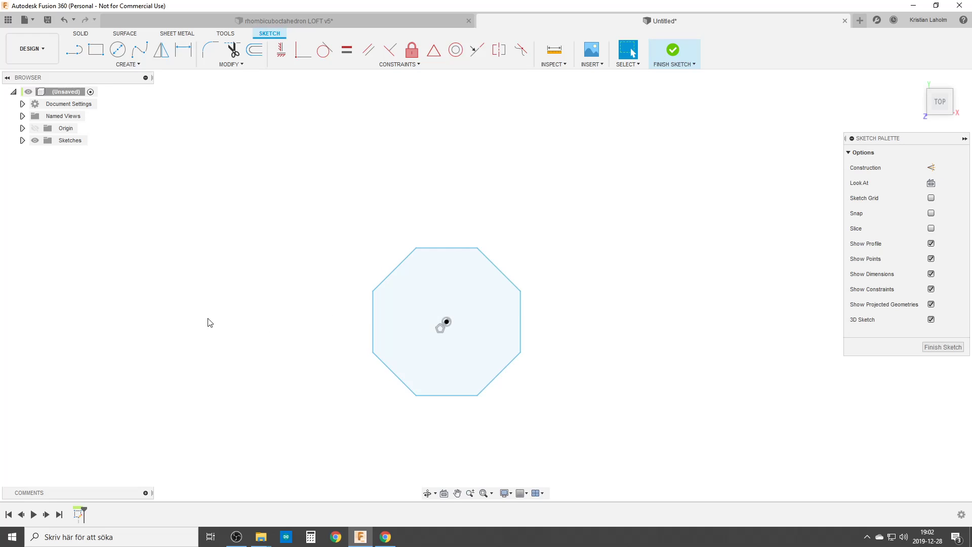
Dimension the octagon 100 mm across its flats and hide the sketch dimensions
left_click(184, 51)
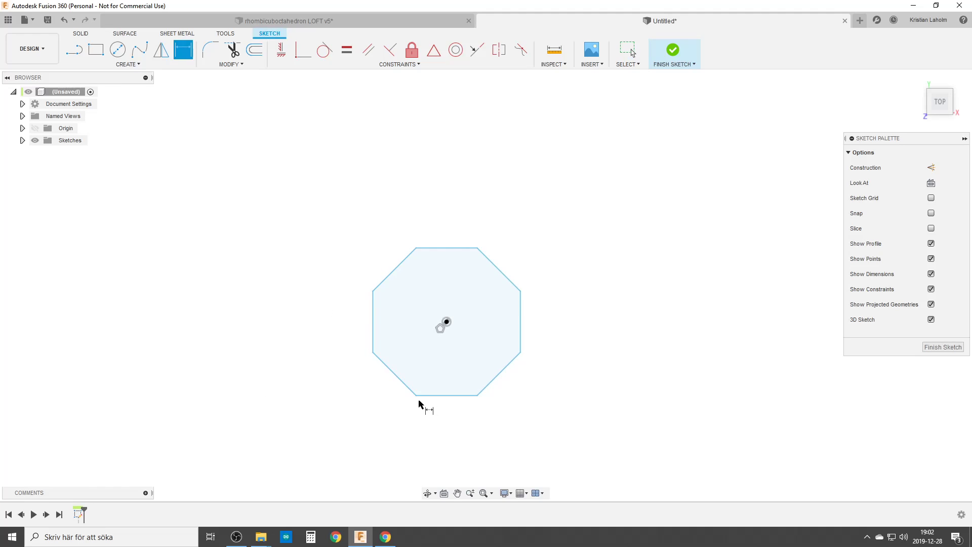
mouse_move(416, 248)
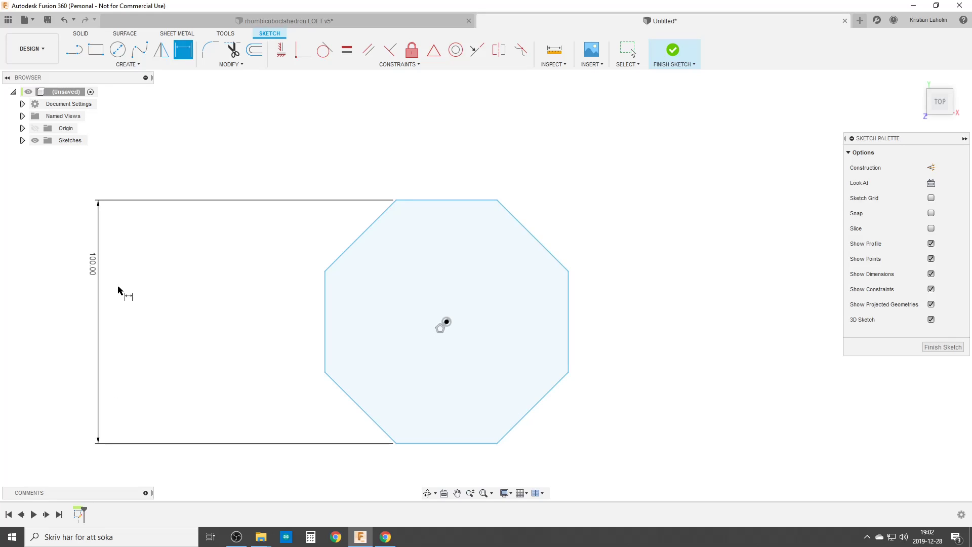
mouse_move(675, 416)
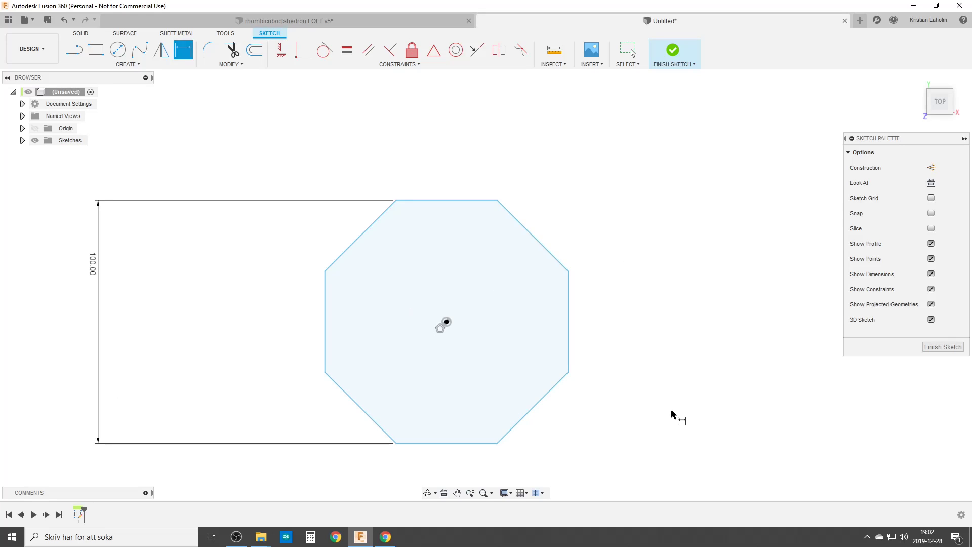
left_click(930, 275)
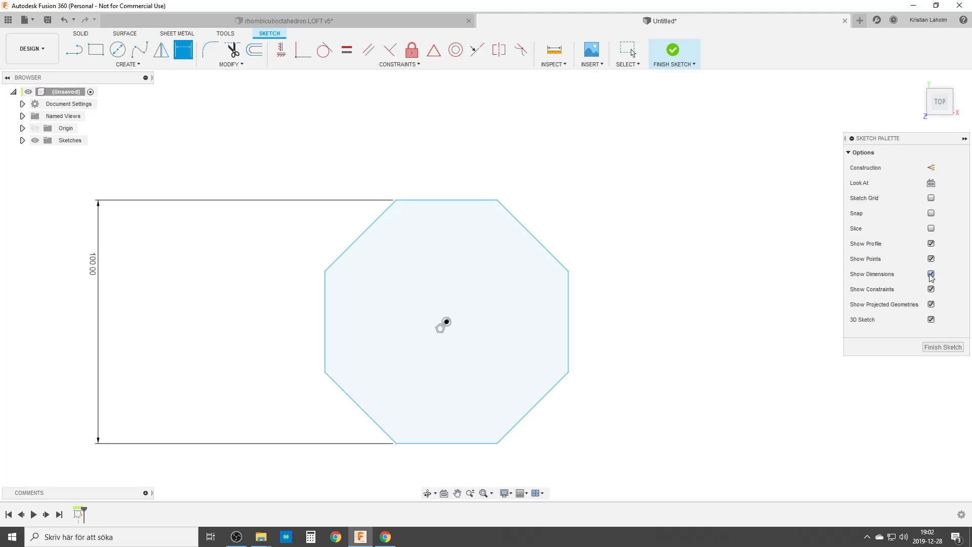
left_click(930, 274)
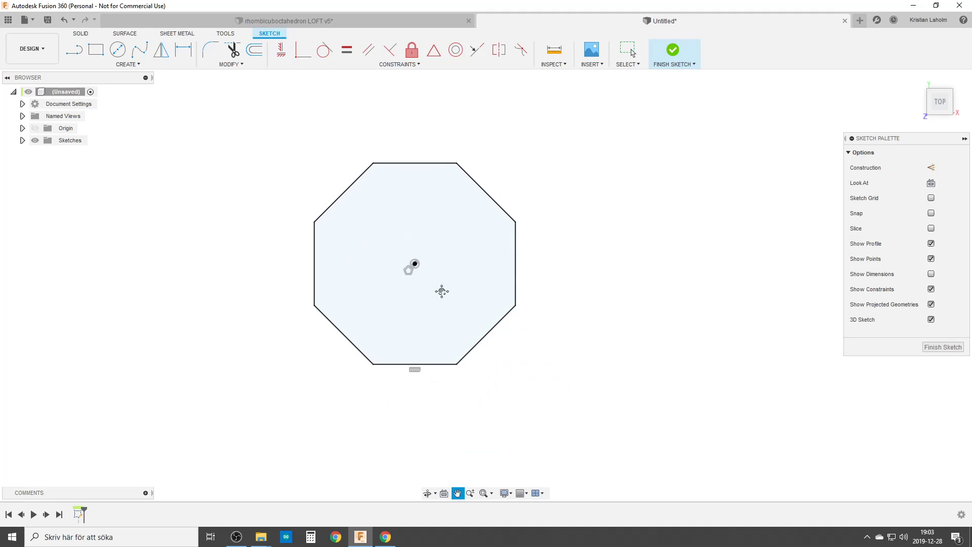
Draw a 4-sided circumscribed polygon as a square around the octagon
left_click(128, 64)
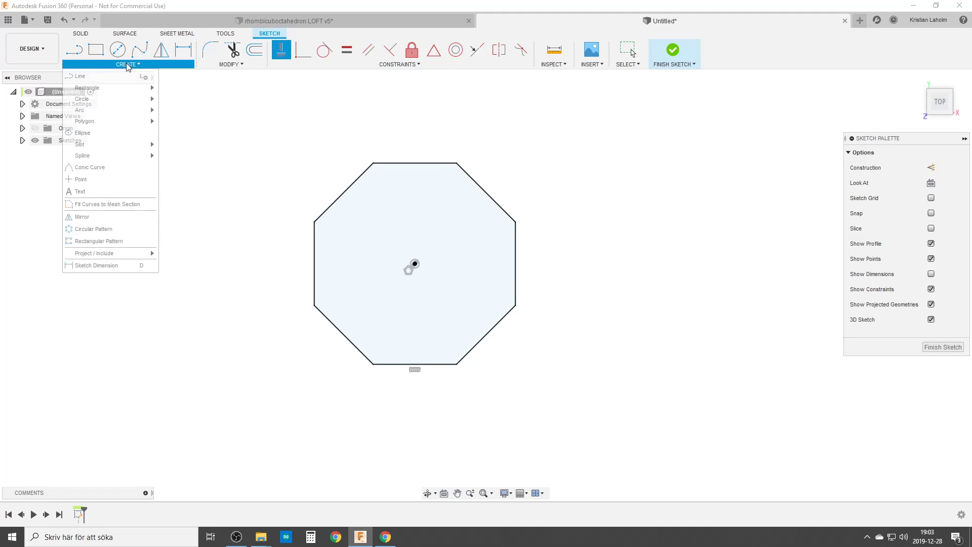
mouse_move(84, 121)
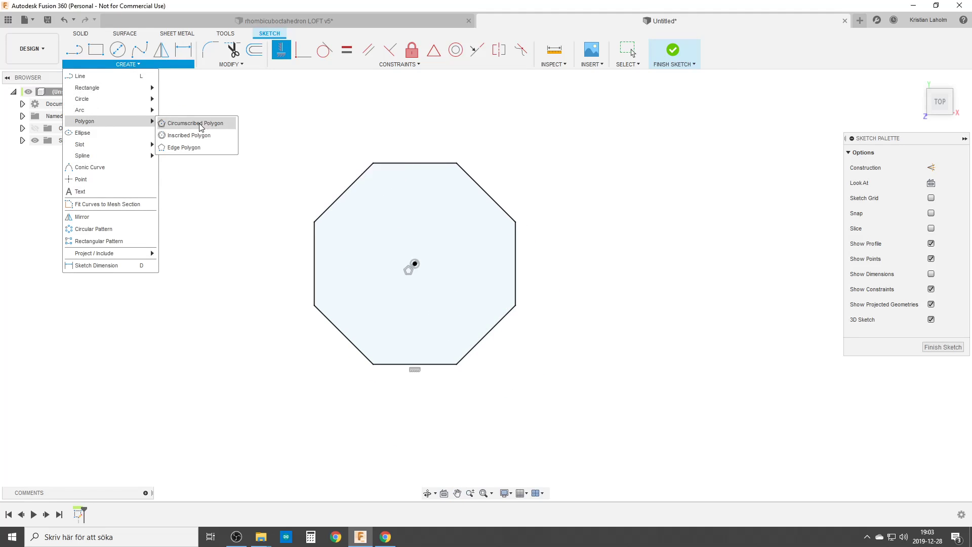
left_click(195, 122)
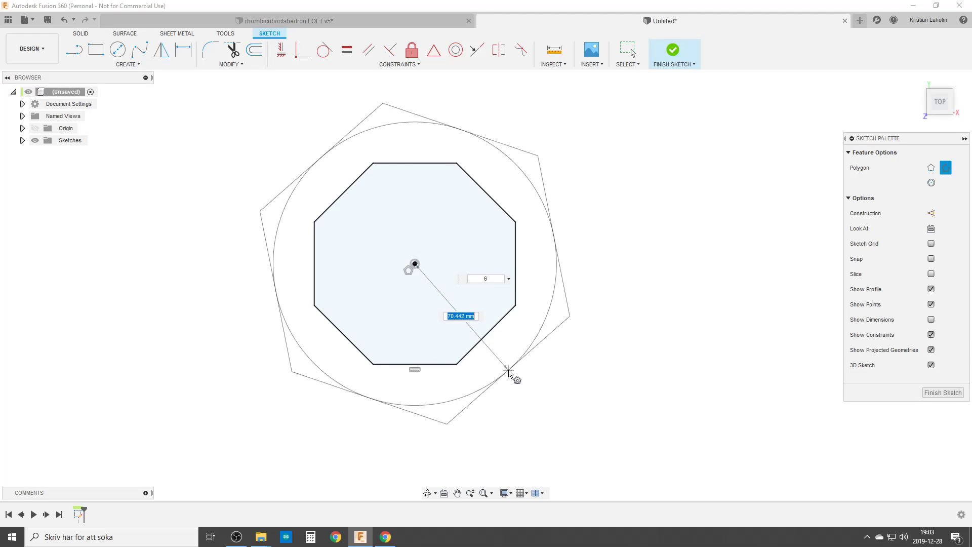
type("4")
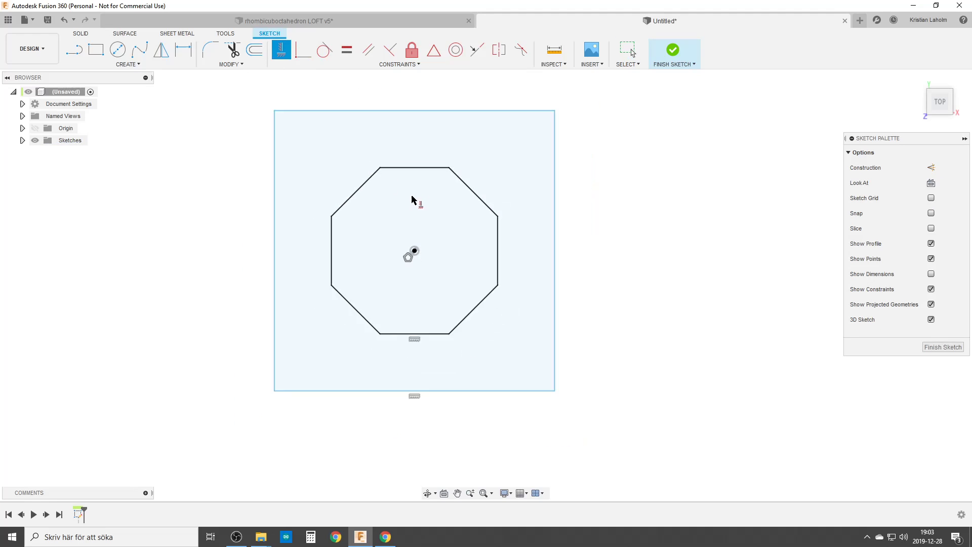
left_click(129, 64)
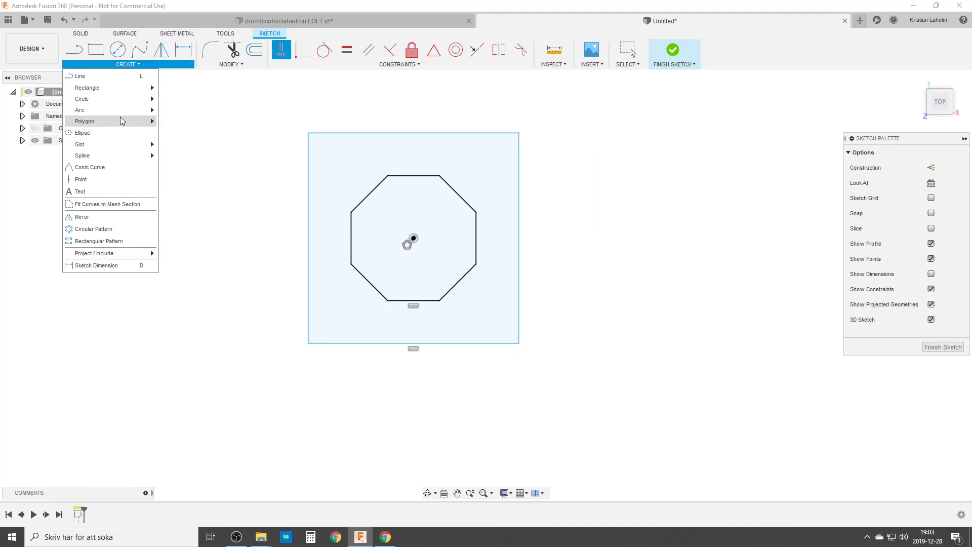
Begin a second, larger circumscribed square rotated 45° around both shapes
left_click(85, 120)
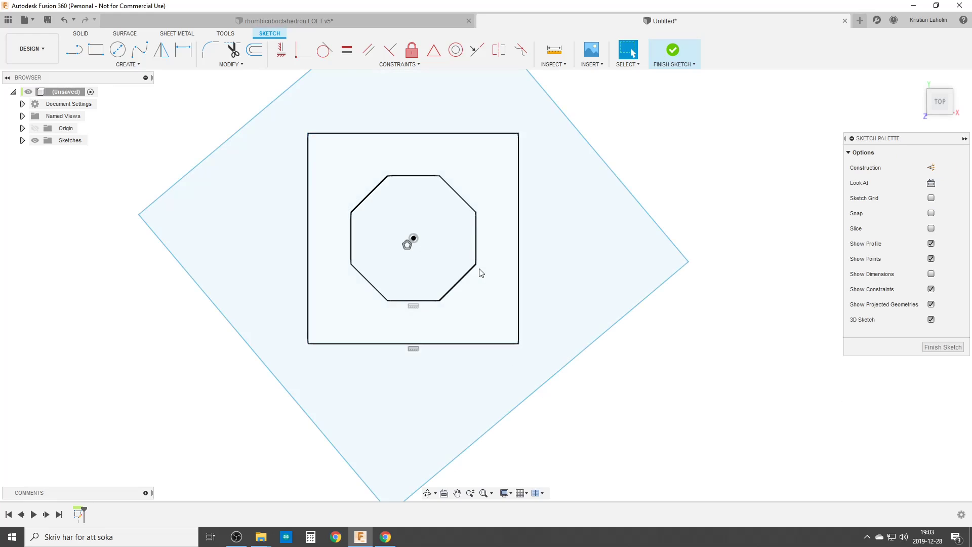
scroll("down", 3)
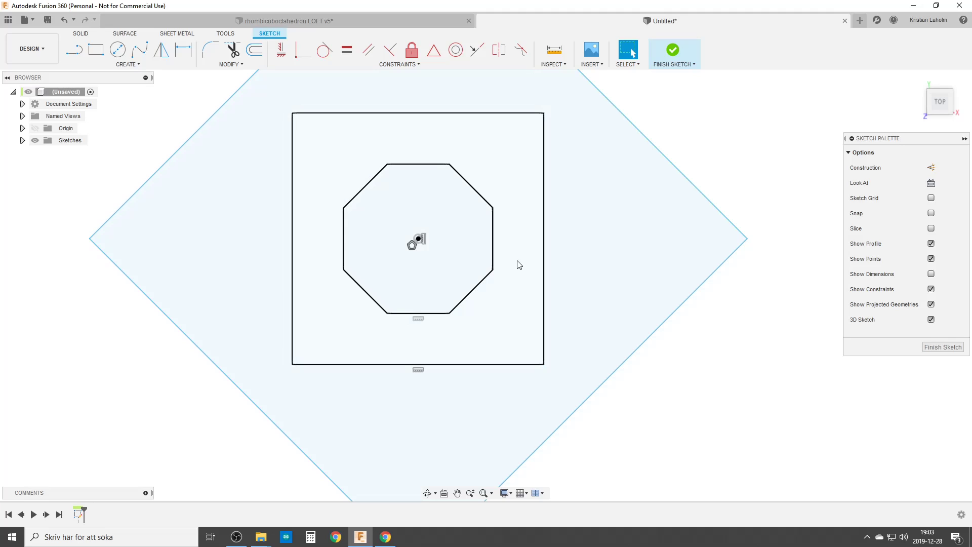
mouse_move(528, 286)
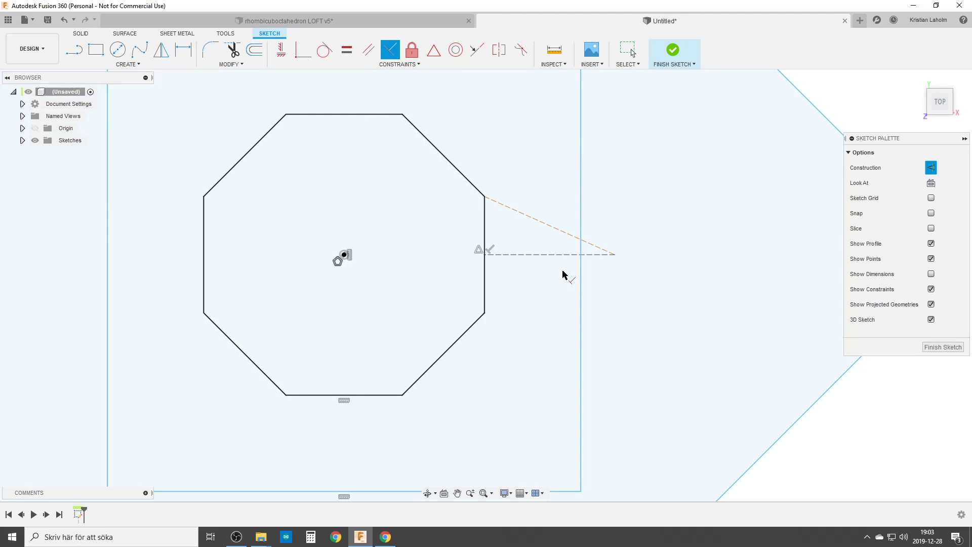
Draw construction lines off the octagon's right edge, making the slanted line equal to an octagon edge
left_click(538, 226)
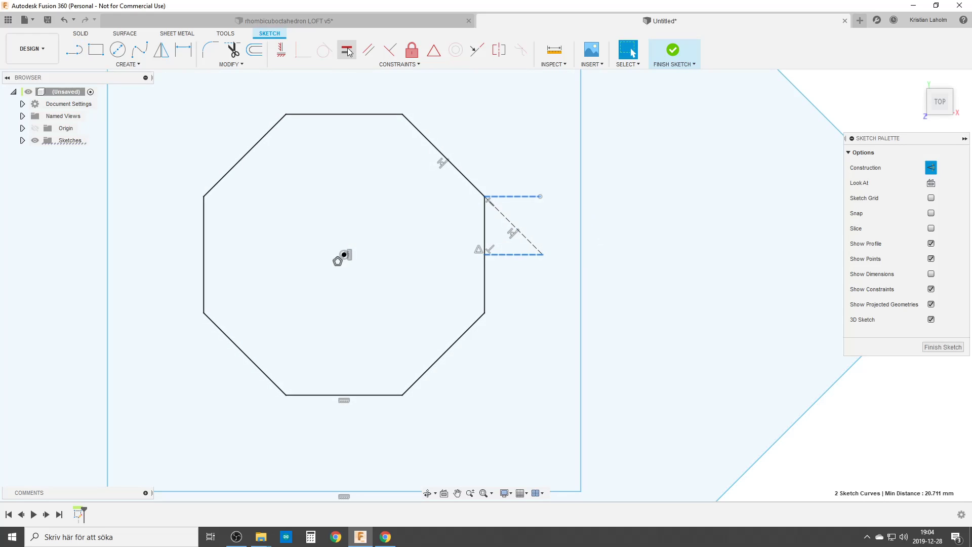
left_click(347, 50)
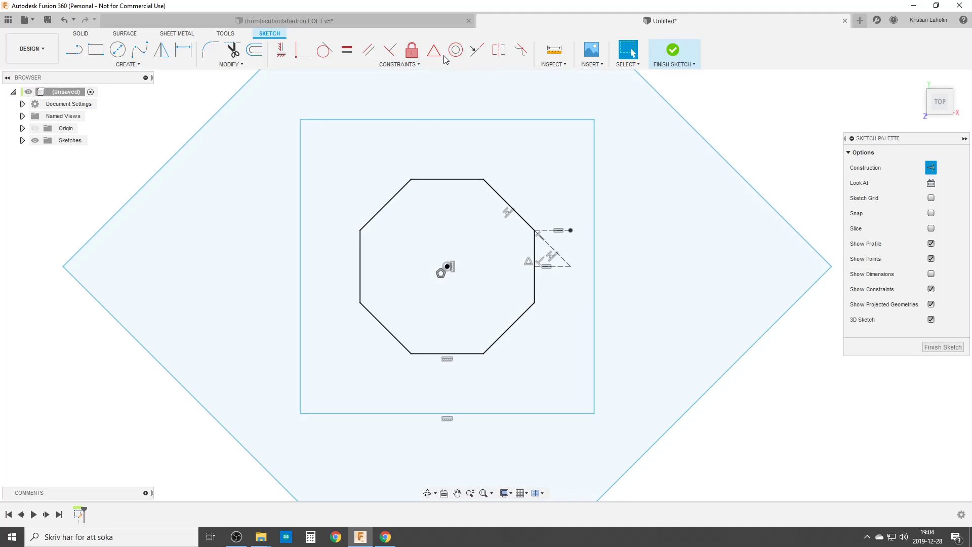
Make the construction triangle's corner coincident with the rotated square's edge to resize it
left_click(434, 49)
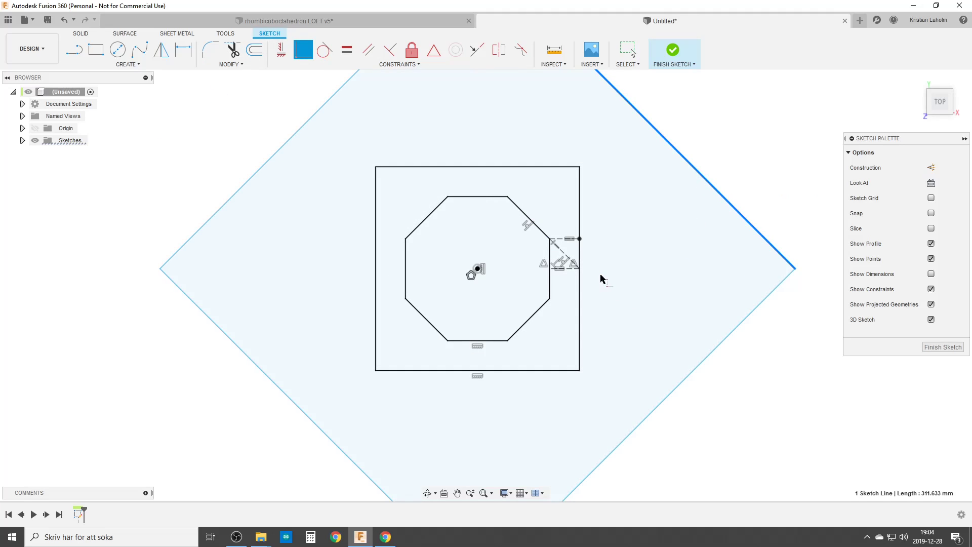
mouse_move(579, 242)
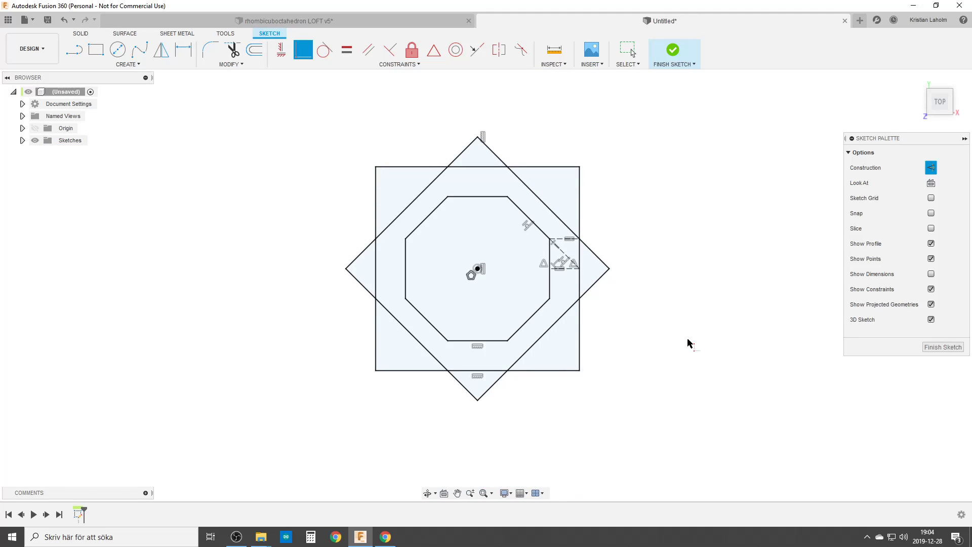
left_click(525, 325)
type("pro")
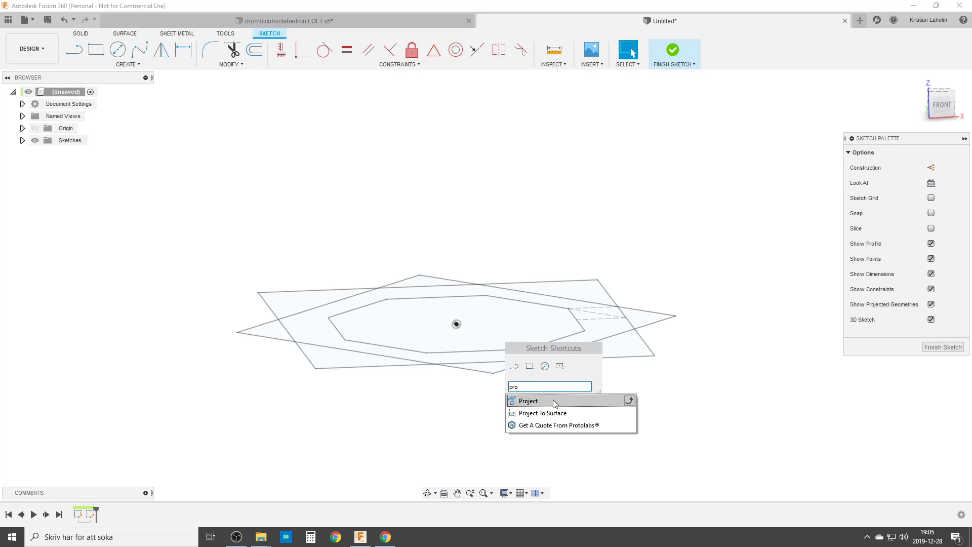
Select the rotated square's edge and its corner point in the Project tool
left_click(528, 401)
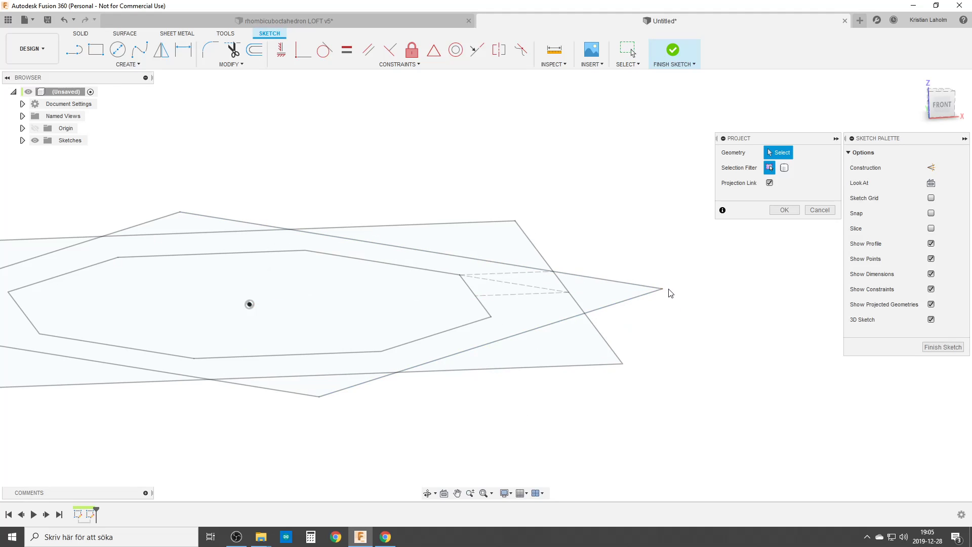
left_click(661, 288)
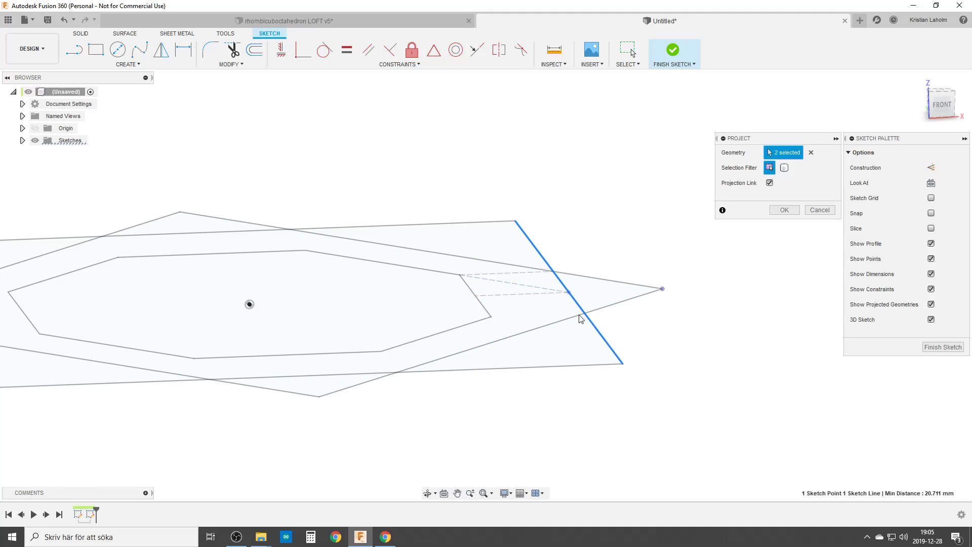
left_click(477, 298)
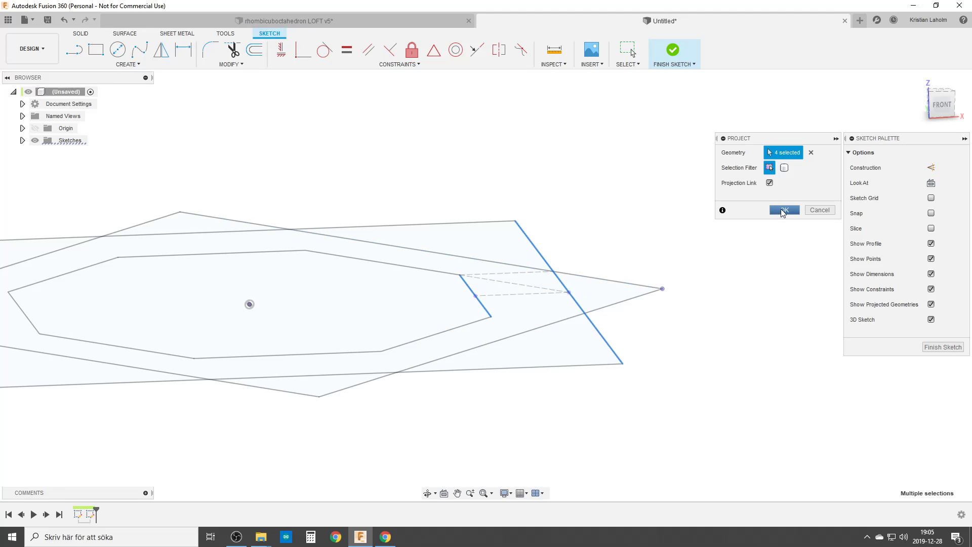
Confirm projecting the four selected edges into the new sketch as reference geometry
left_click(784, 209)
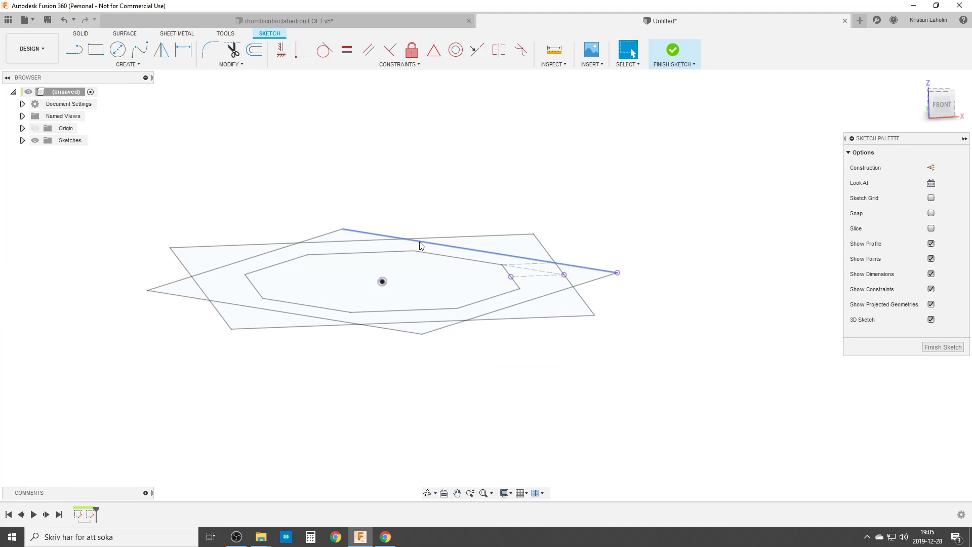
left_click(117, 50)
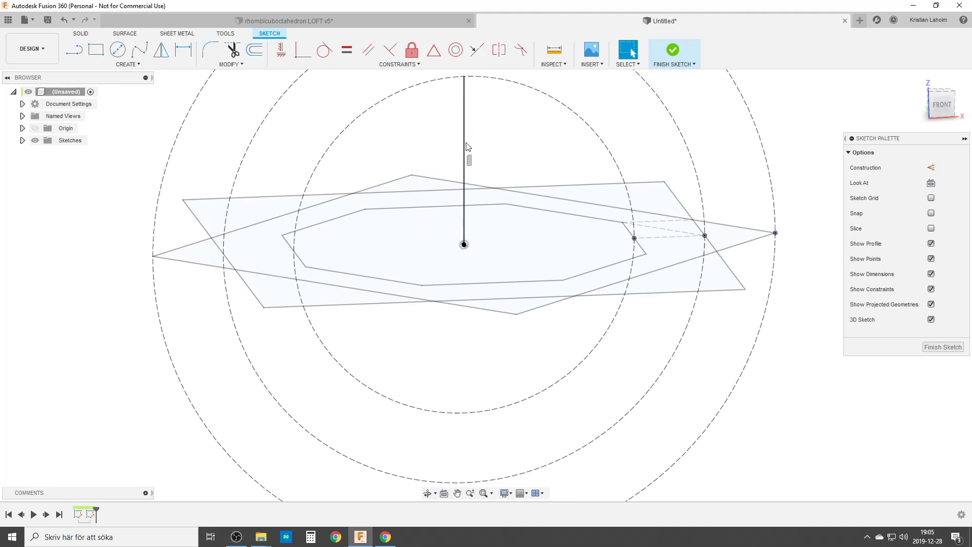
Add construction circles and a vertical line from the centre, then finish the sketch
scroll("down", 3)
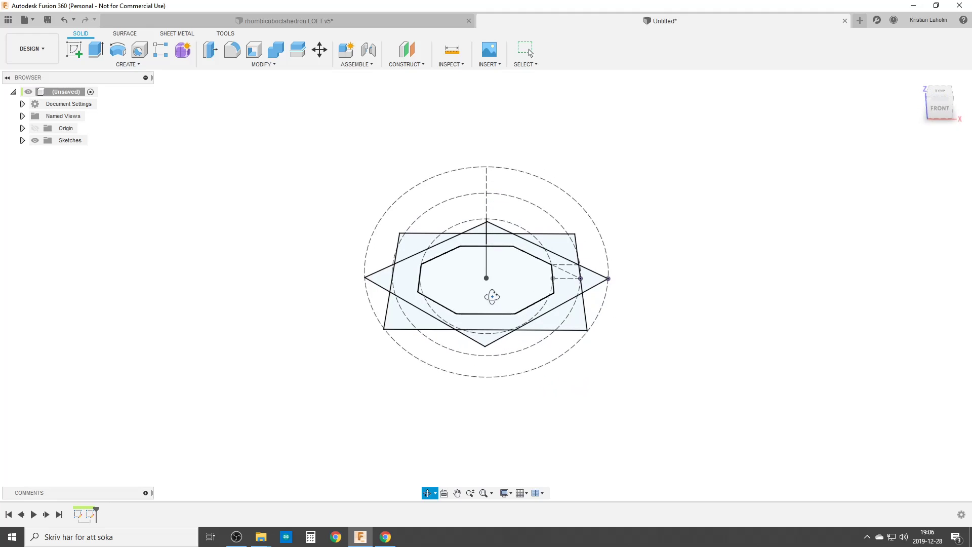
Sweep the octagon profile along the vertical path into a solid octagonal prism
type("swe")
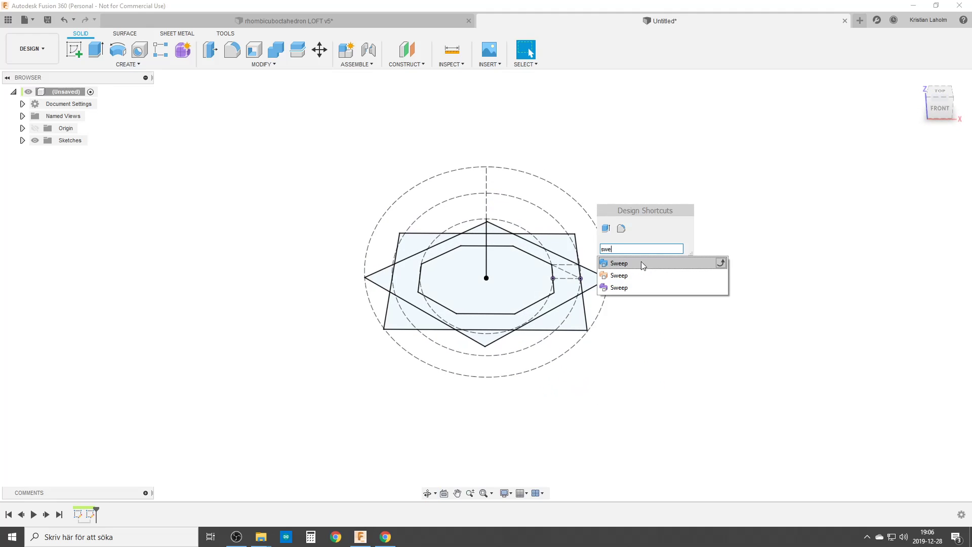
left_click(618, 264)
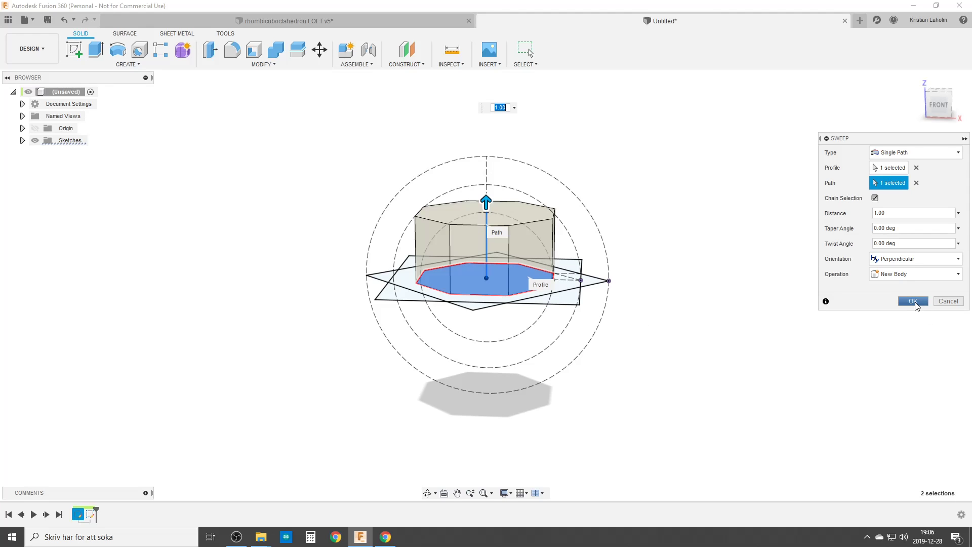
left_click(912, 301)
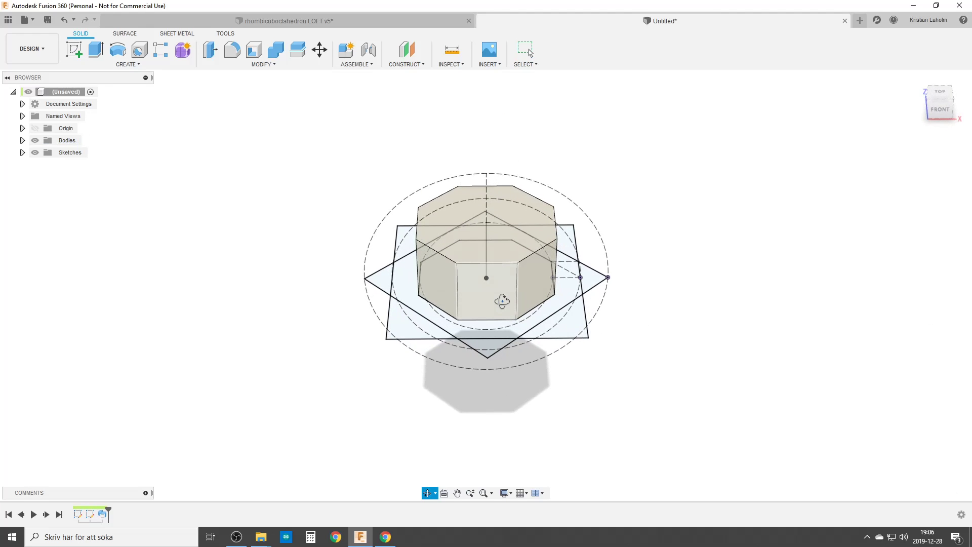
Loft from the centre point to the square, previewed as a cut into the prism
type("lo")
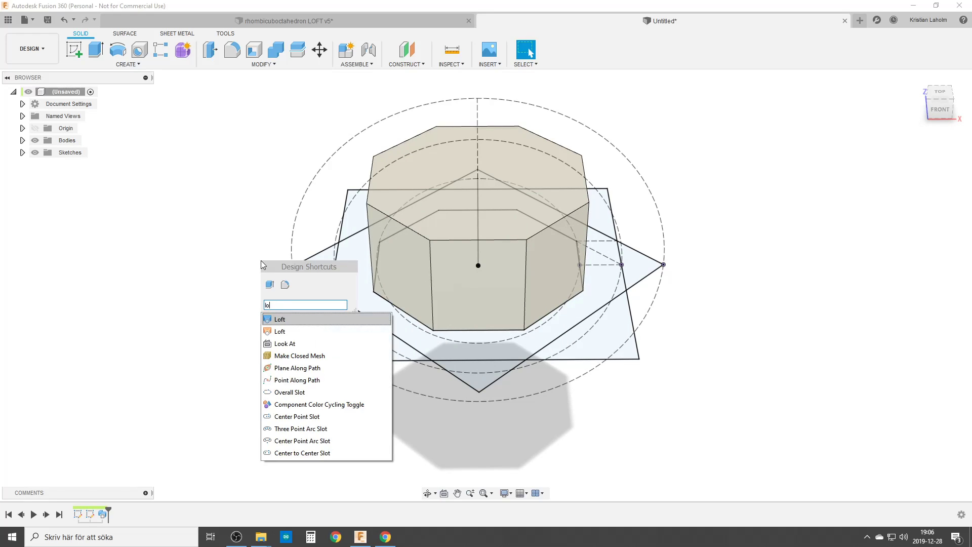
left_click(279, 319)
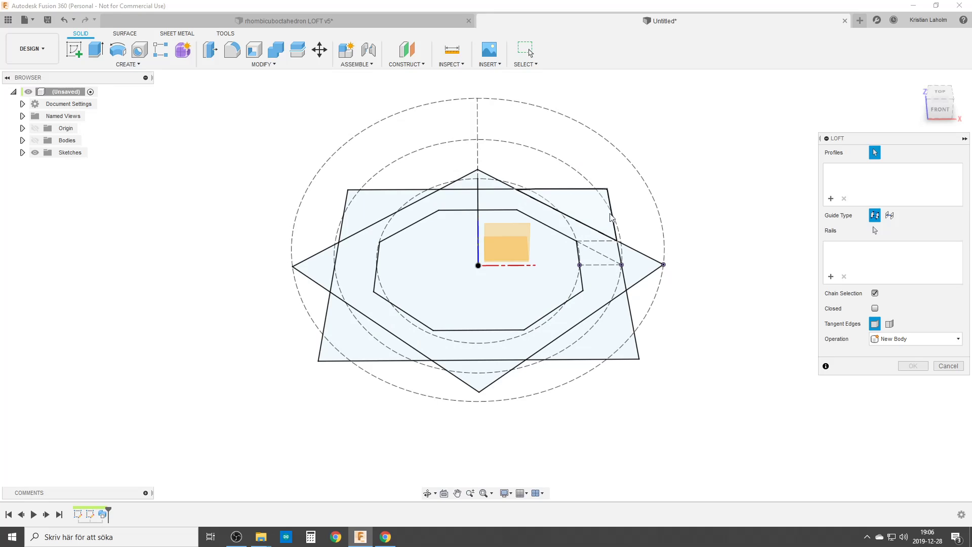
mouse_move(447, 266)
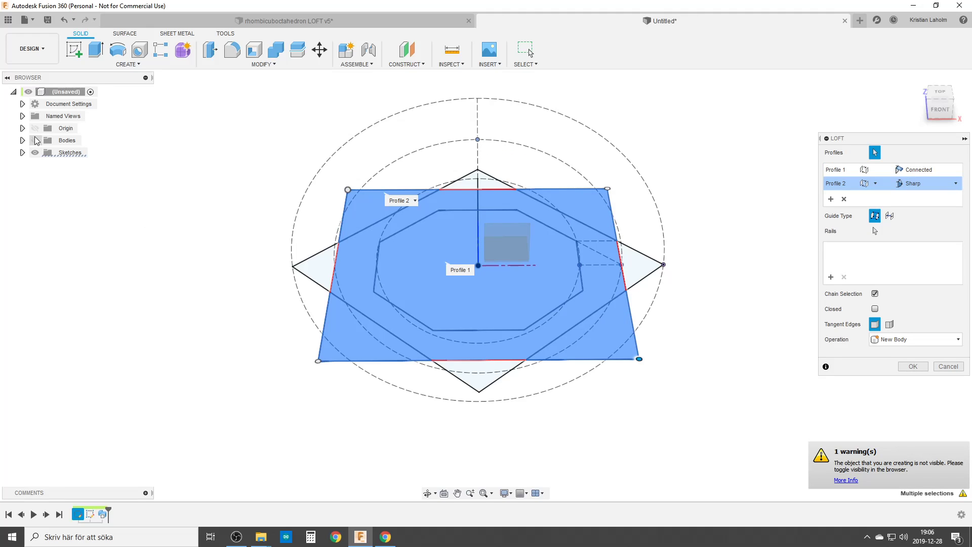
left_click(915, 339)
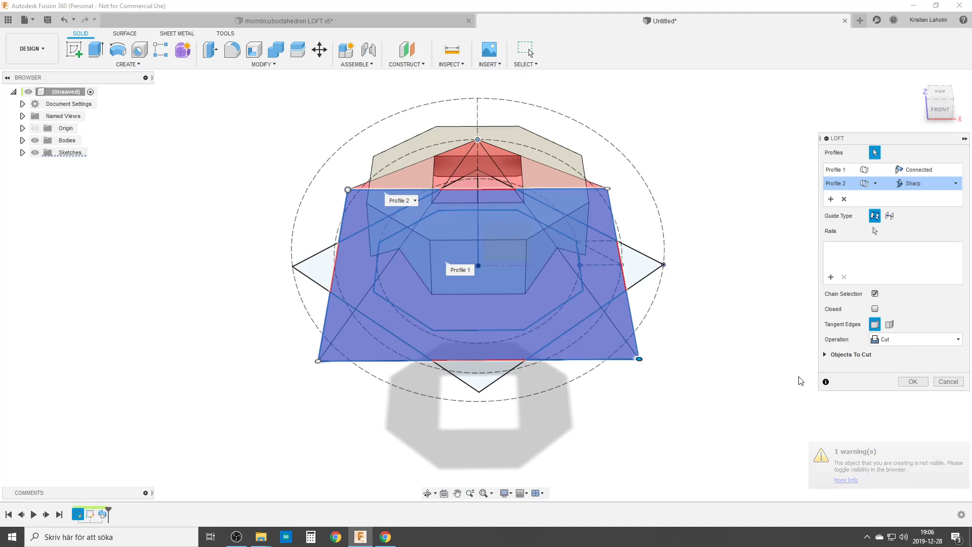
left_click(915, 339)
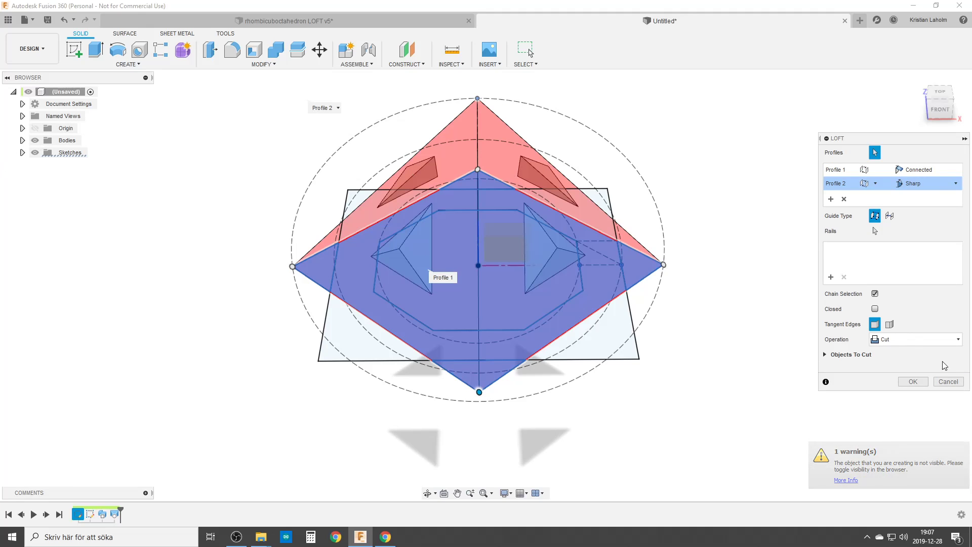
Set the loft to Intersect and confirm, bevelling the prism's top into angled faces
left_click(915, 338)
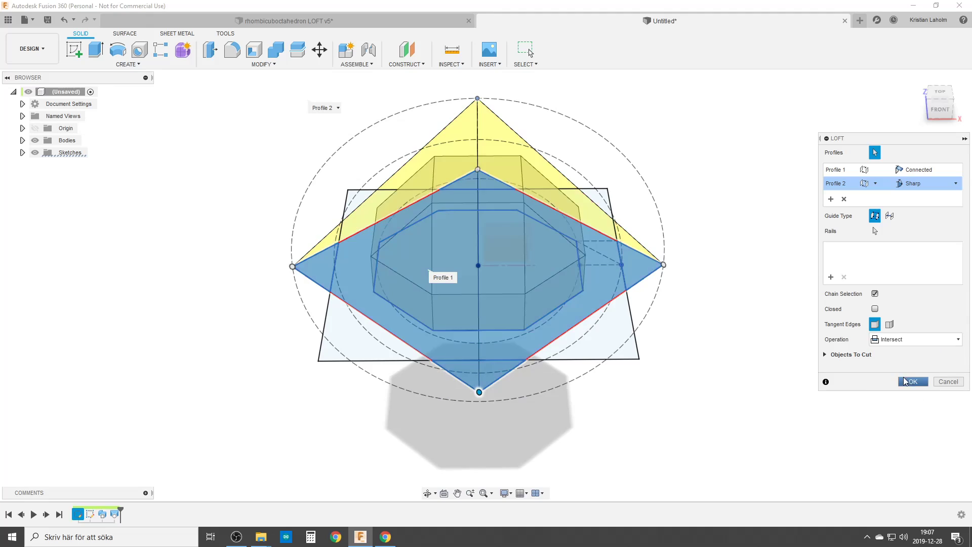
left_click(912, 382)
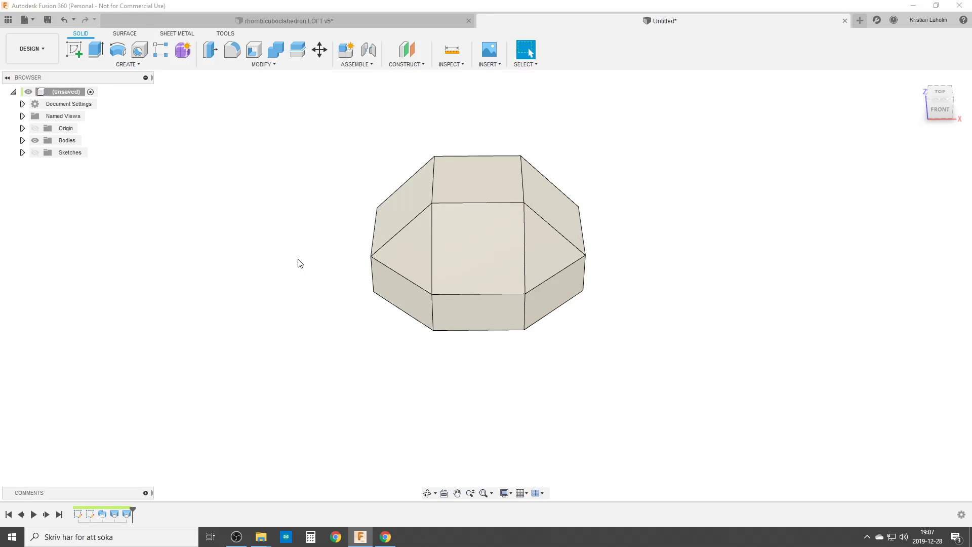
Mirror the bevelled body across a plane to create the second half of the polyhedron
type("mirror")
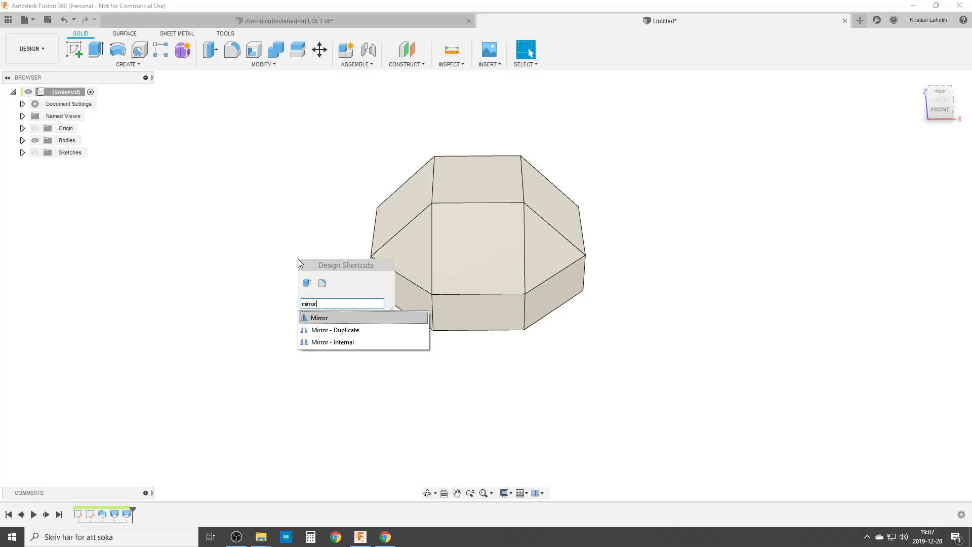
left_click(319, 317)
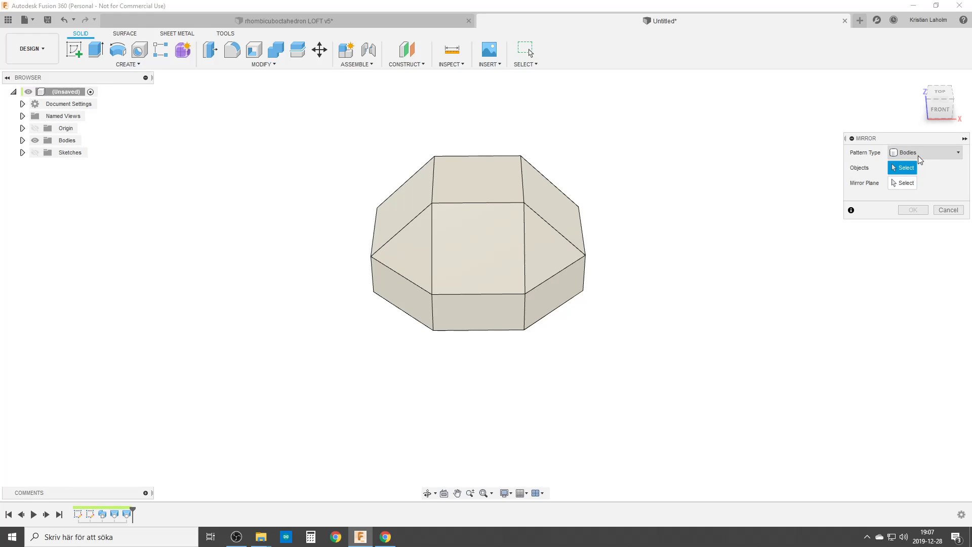
left_click(477, 248)
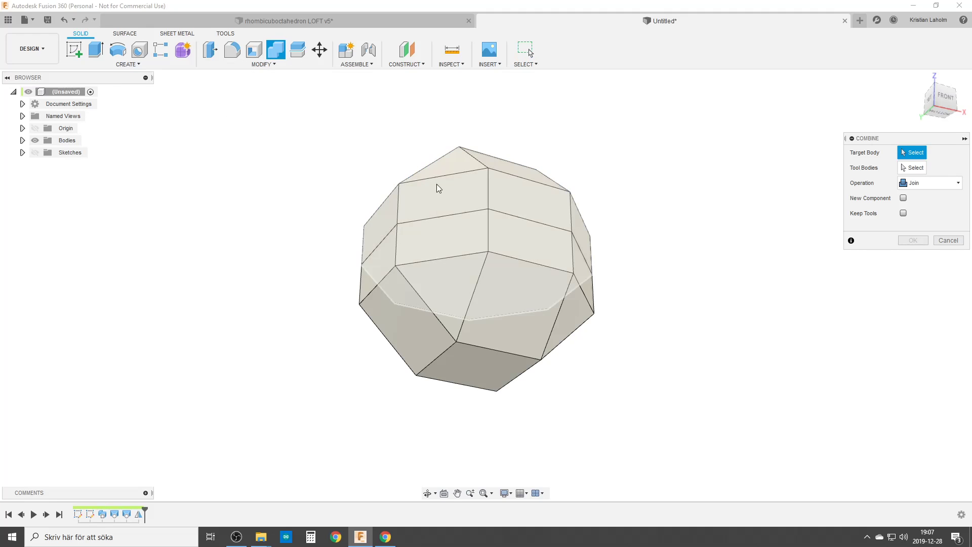
Combine the mirrored half with the original (Join) into one solid rhombicuboctahedron
left_click(441, 187)
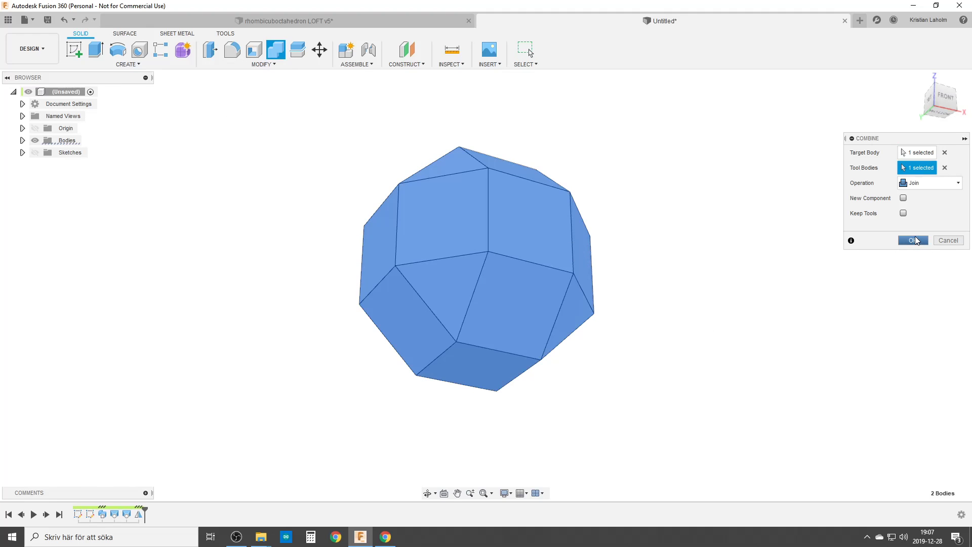
left_click(911, 241)
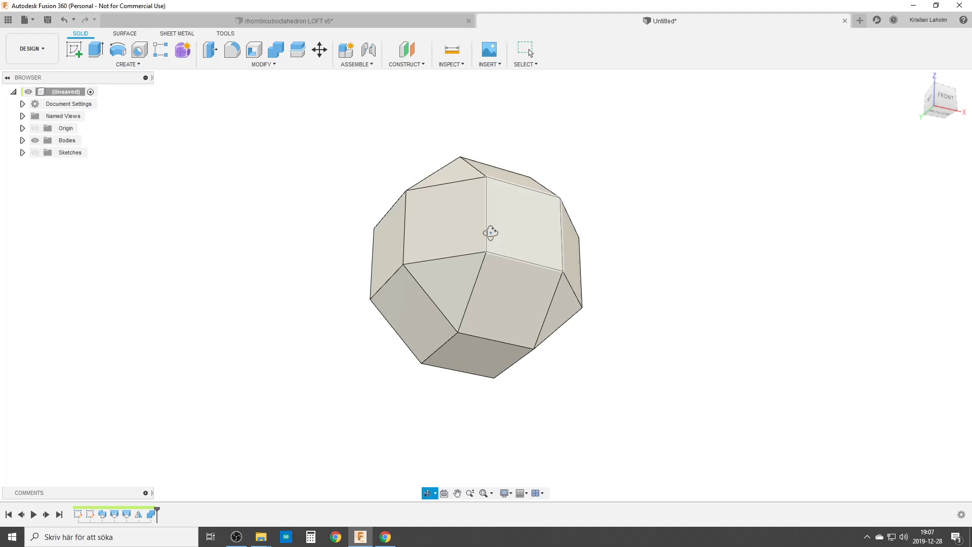
left_click_drag(491, 233, 434, 293)
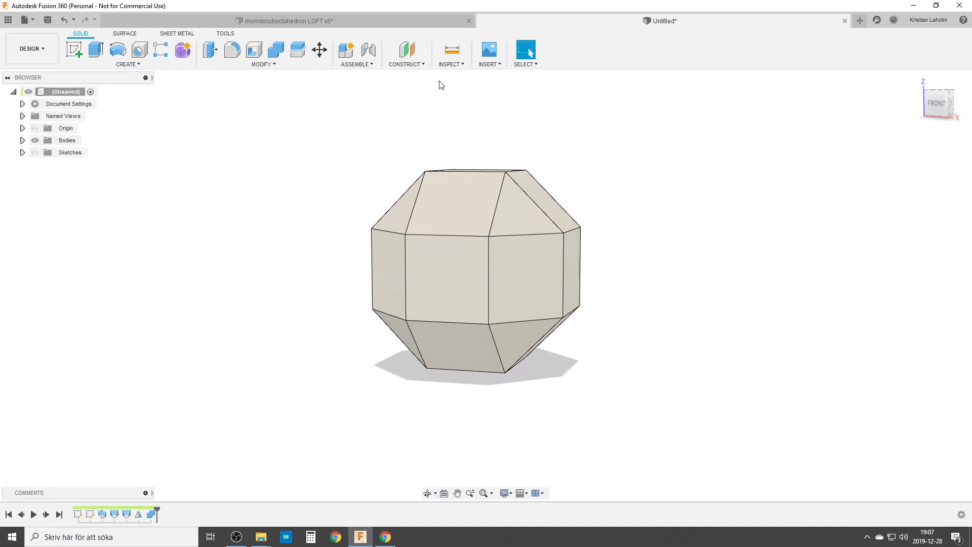
left_click(481, 190)
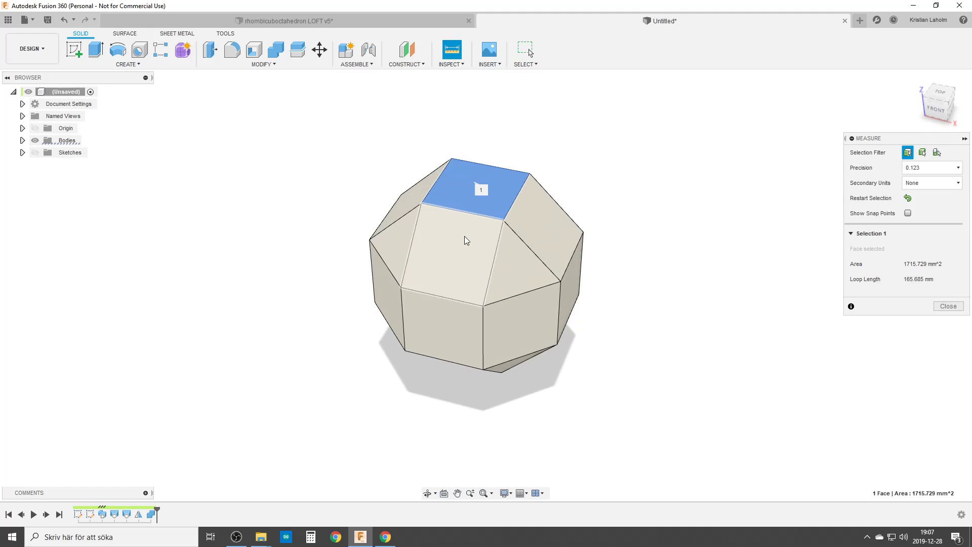
left_click(480, 359)
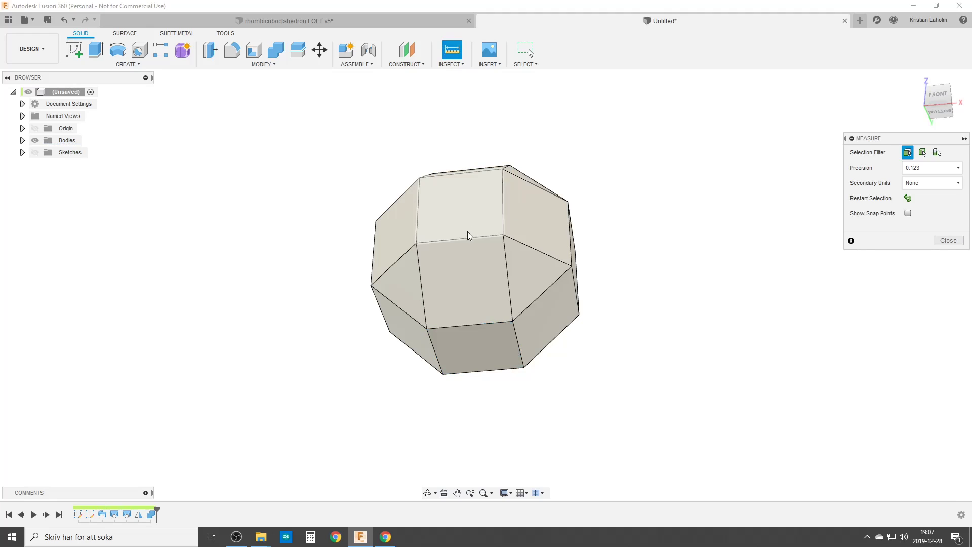
left_click(462, 214)
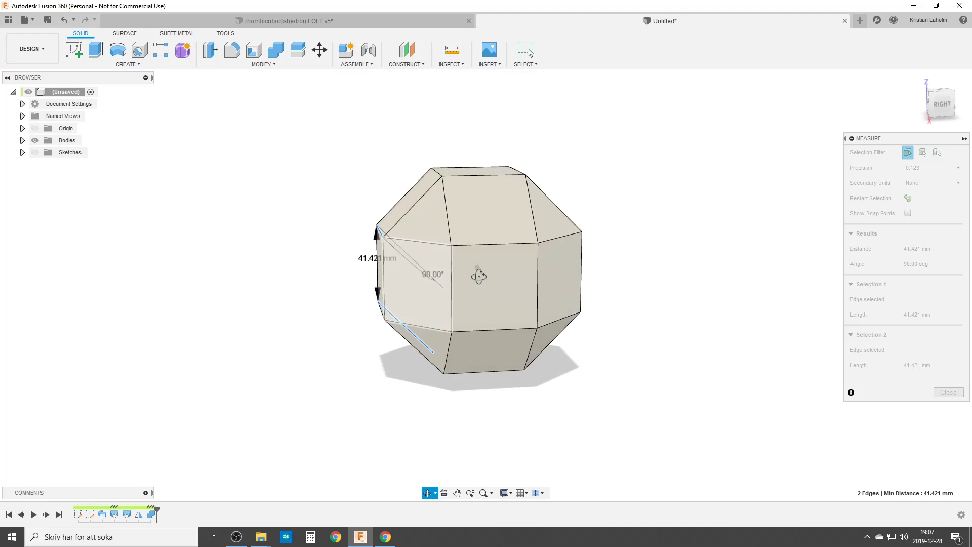
left_click_drag(477, 275, 508, 295)
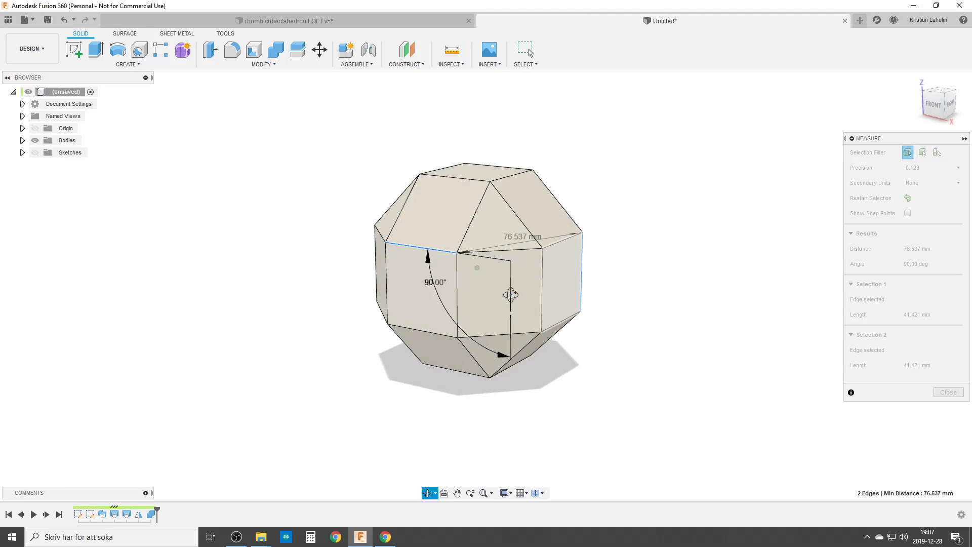
left_click(947, 392)
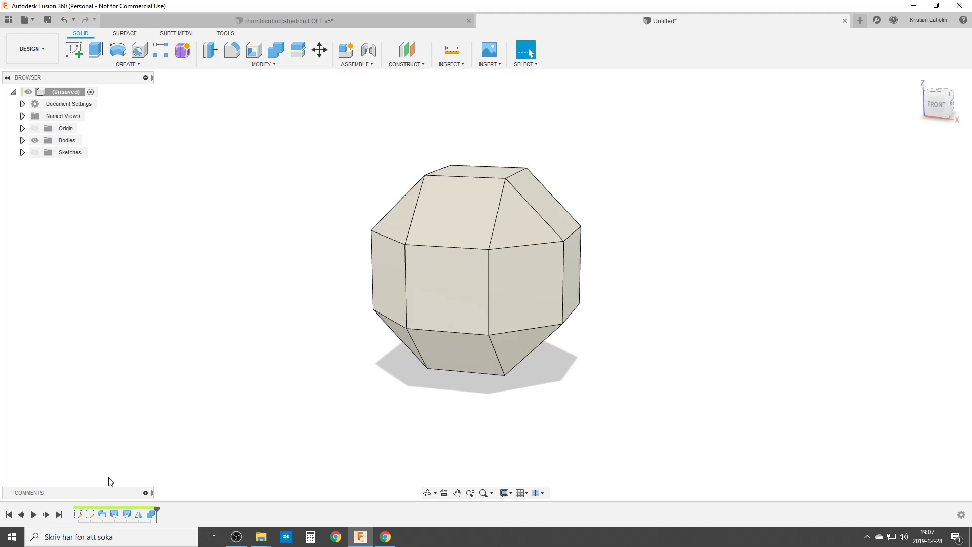
Edit the base octagon-and-squares sketch from the timeline and open its 100 mm dimension
left_click(82, 515)
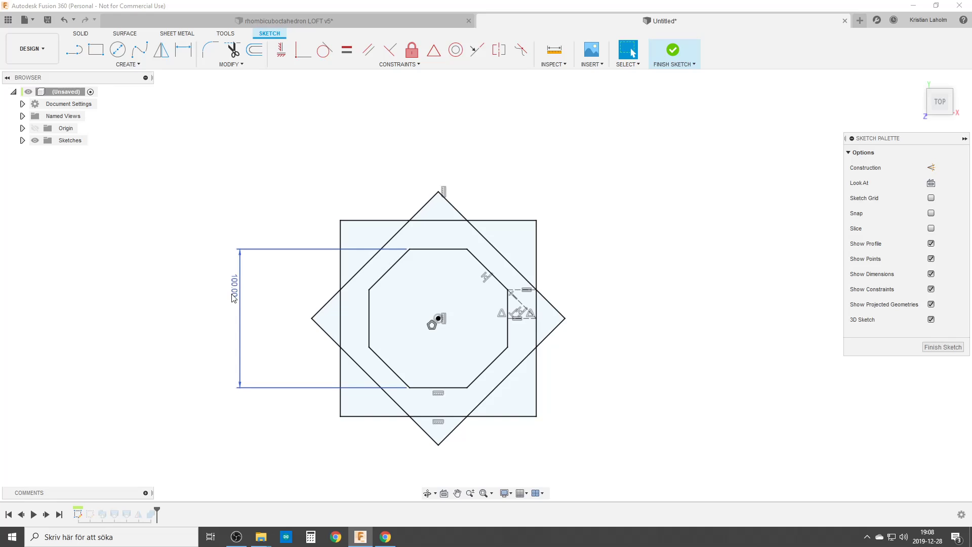
double_click(234, 295)
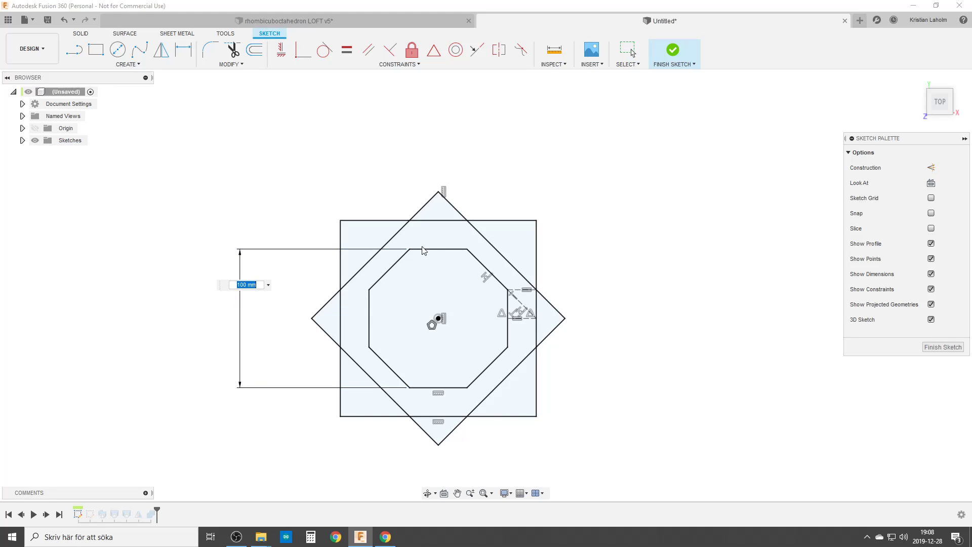